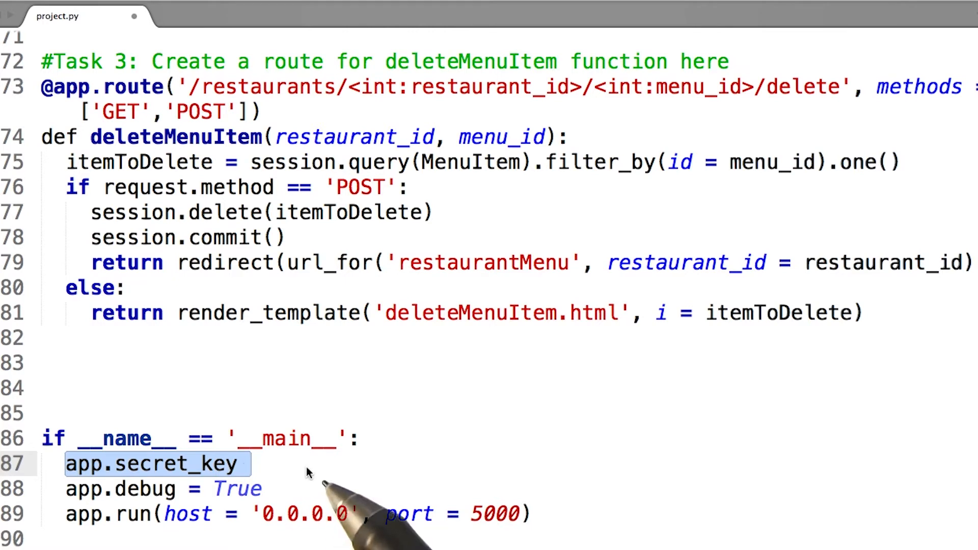
pyautogui.moveTo(315, 469)
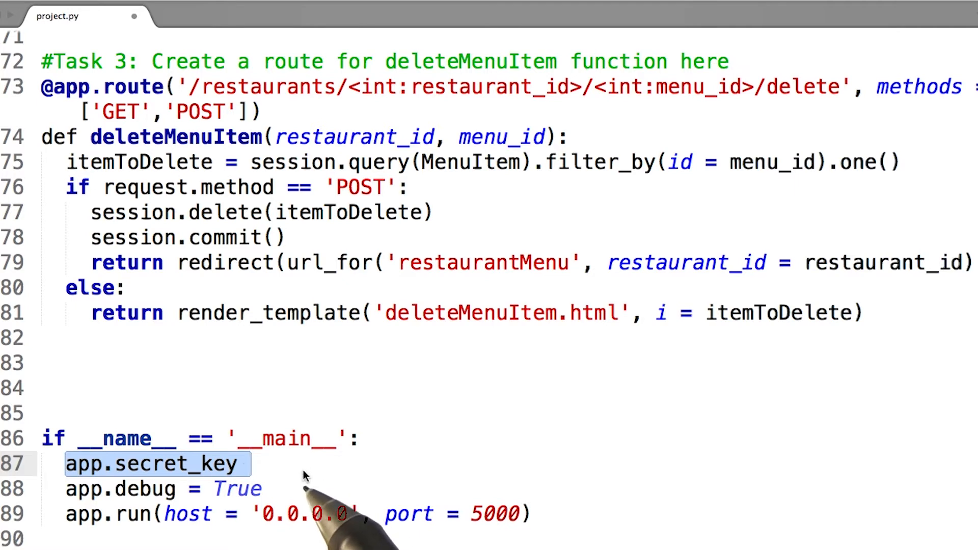
pyautogui.moveTo(312, 469)
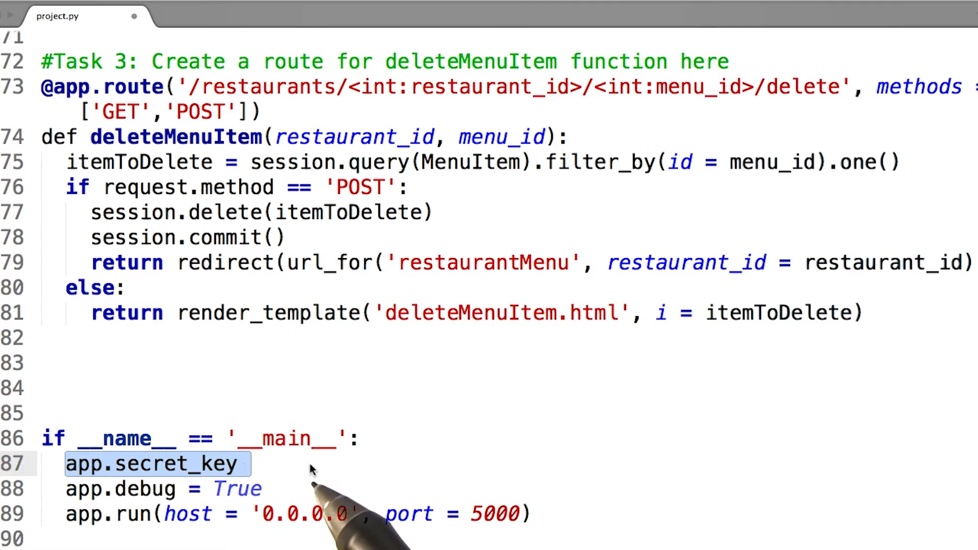
pyautogui.write("= 'super_secret_key'")
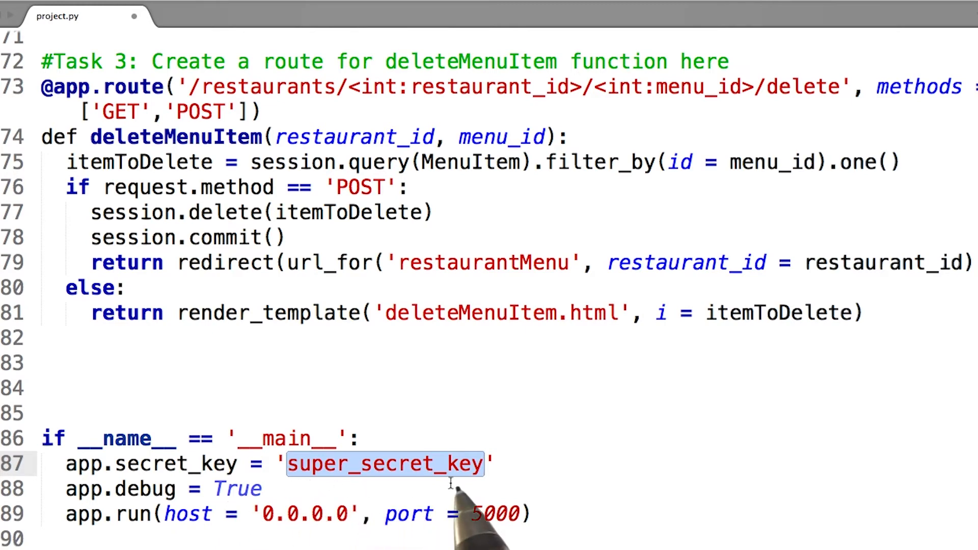
pyautogui.scroll(3)
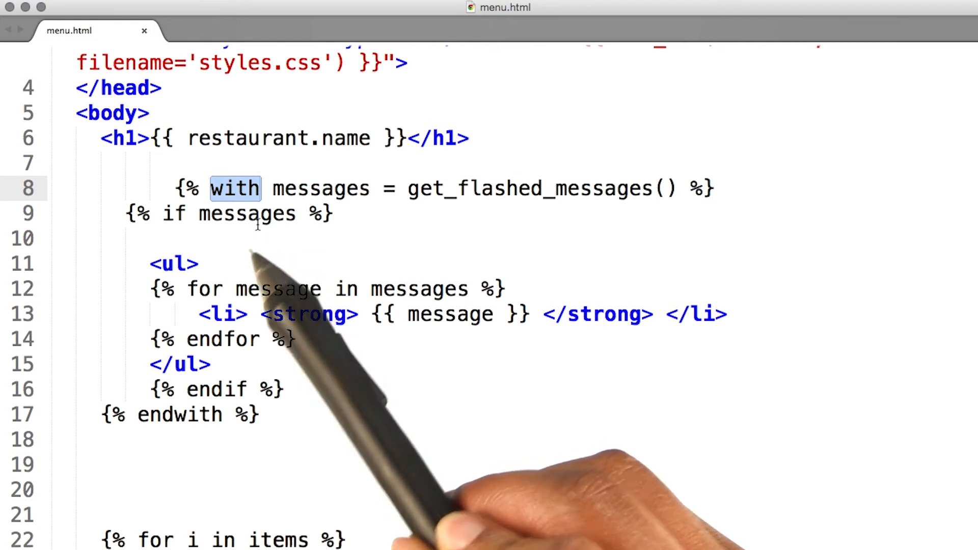
pyautogui.moveTo(265, 236)
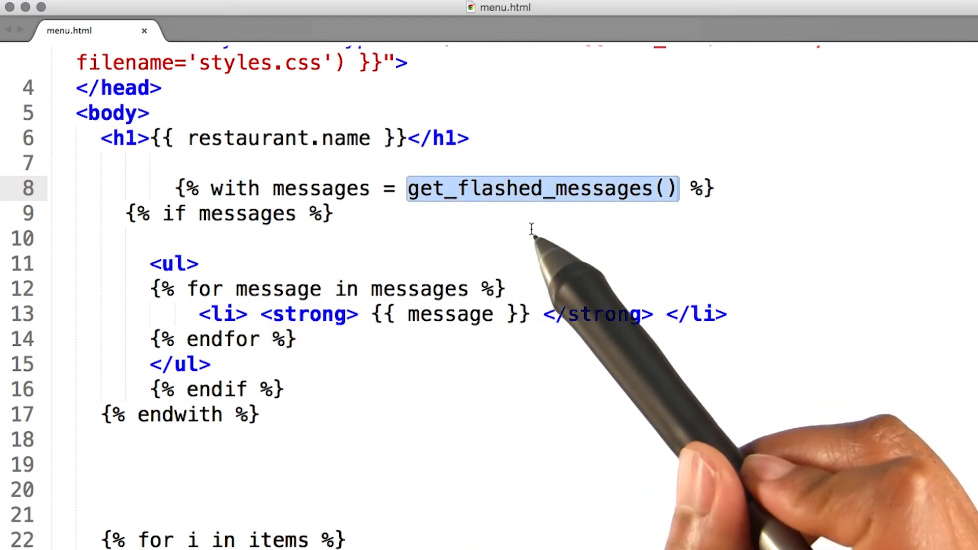
pyautogui.moveTo(624, 215)
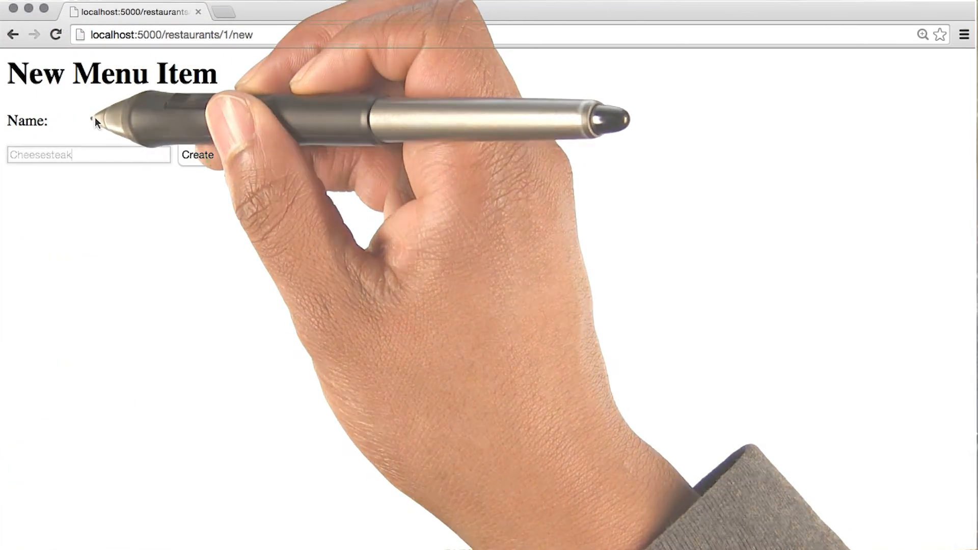
# - Submit the Cheesesteak menu item so Urban Burger's menu shows 'new menu item created!'
pyautogui.click(198, 155)
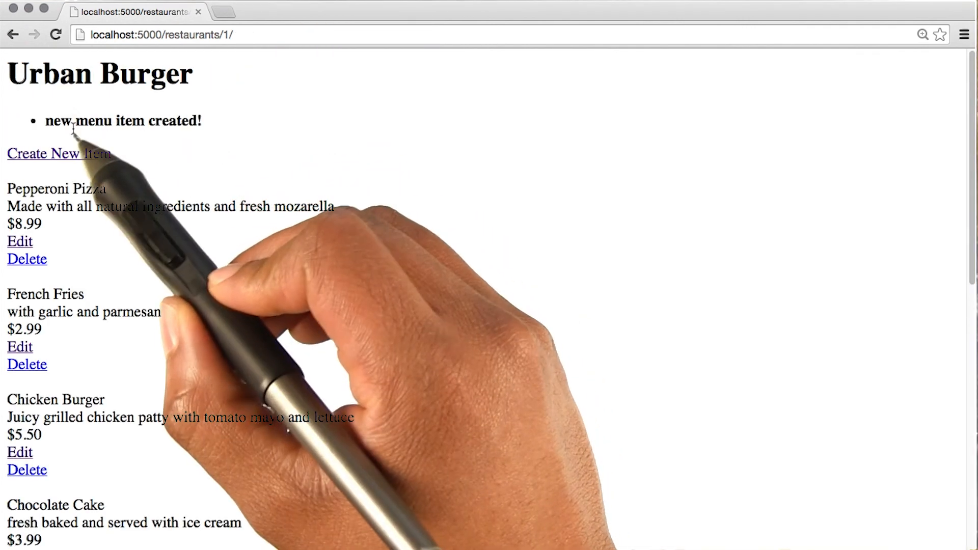